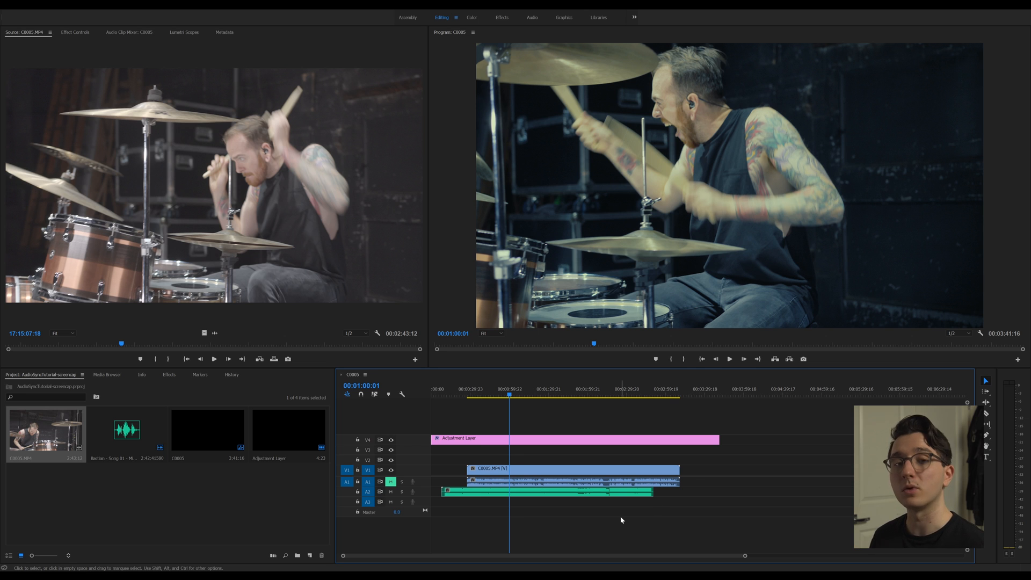
mouse_move(601, 463)
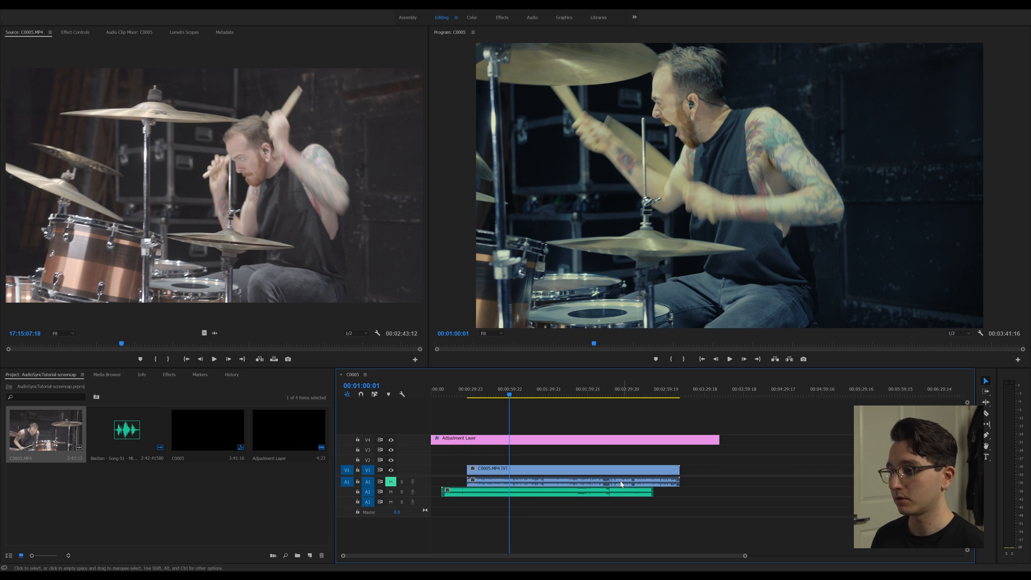
mouse_move(592, 457)
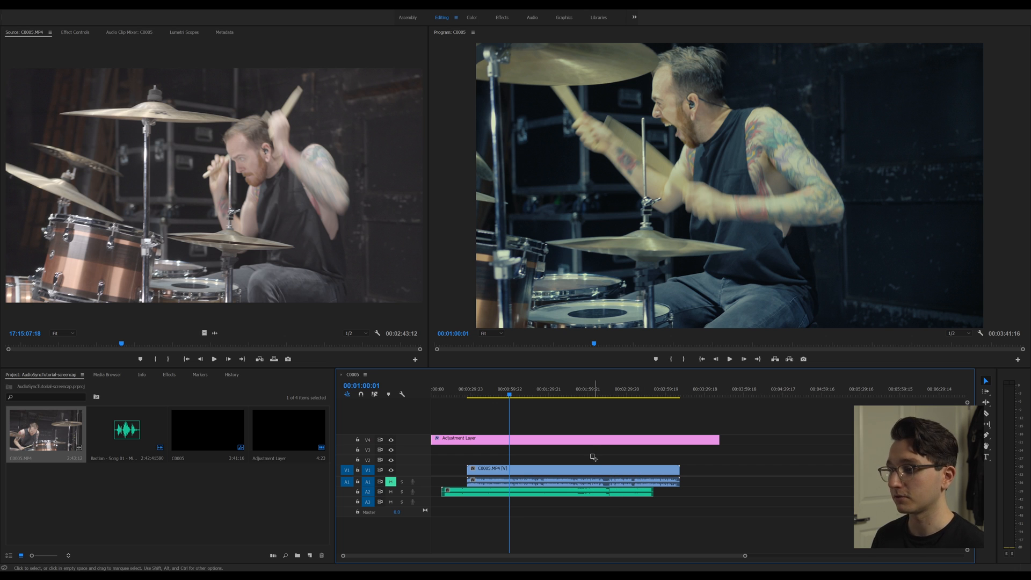
Zoom the timeline to 2:16–2:18 and compare the drum clip's waveform with the song track
click(566, 473)
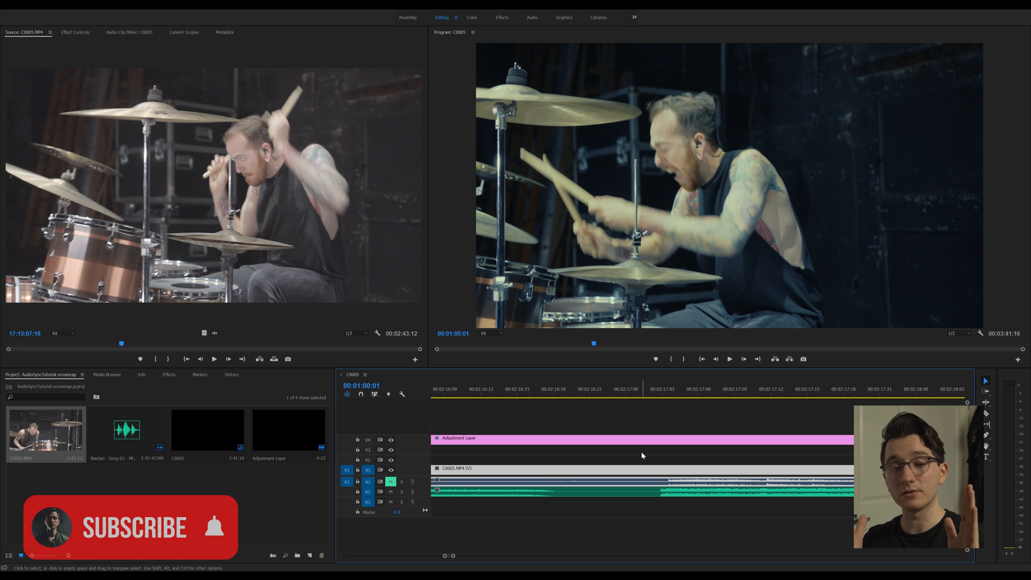
click(131, 527)
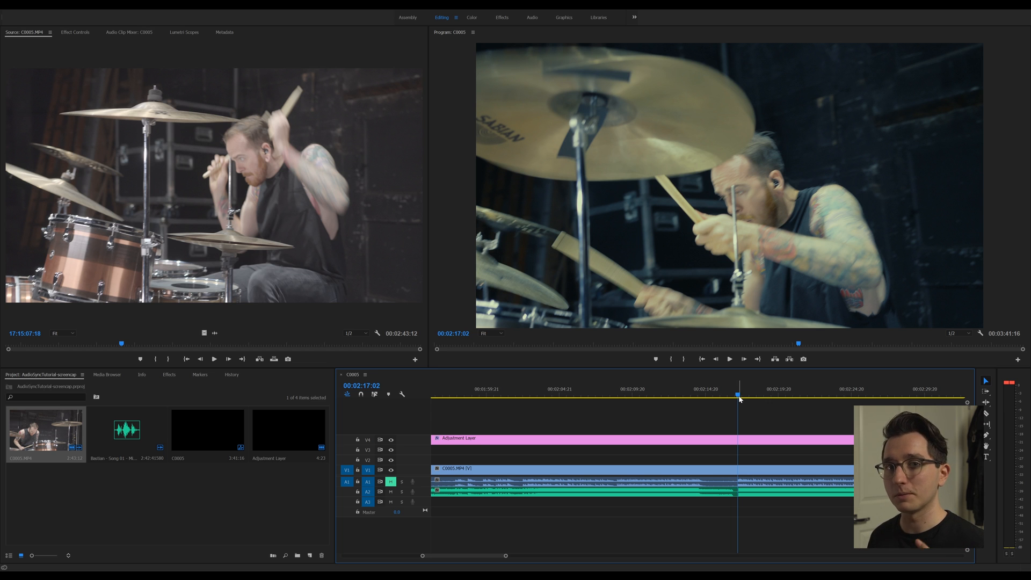
Move the playhead back to about 2:04 in the time ruler
click(557, 389)
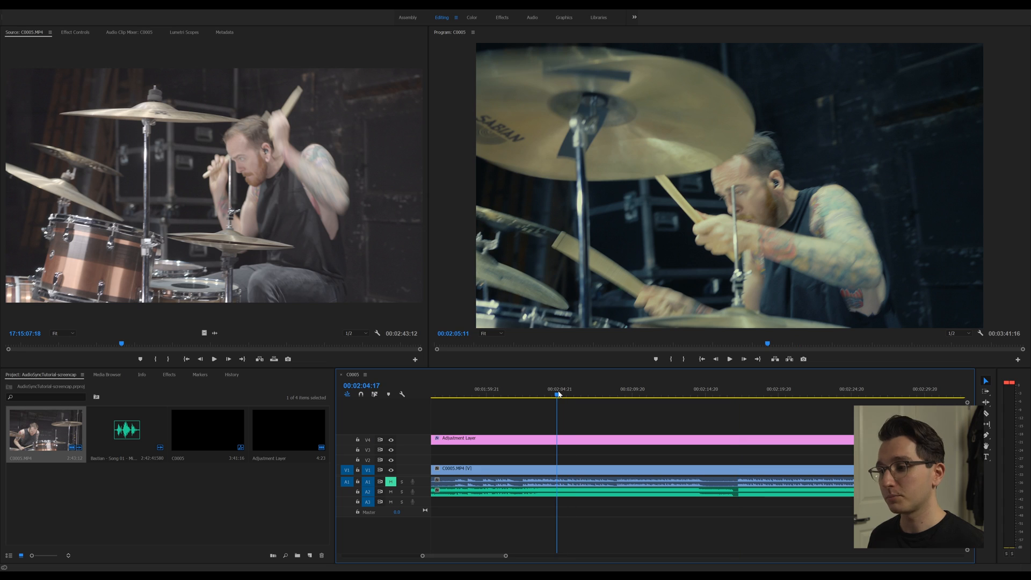
Play from about 2:05 at progressively slower speed (Shift+J twice) to check drum sync
click(729, 359)
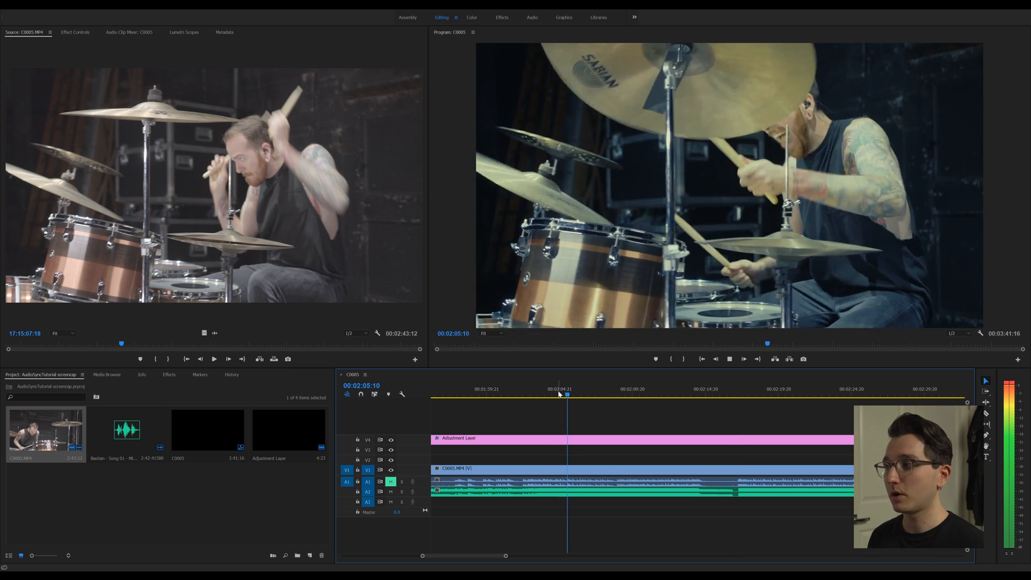
key(shift+j)
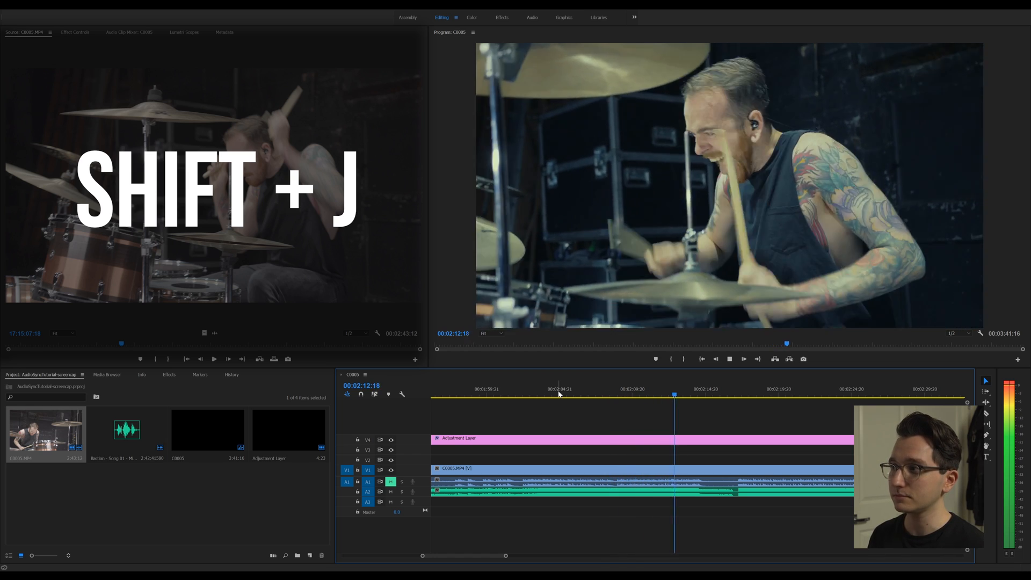
key(shift+j)
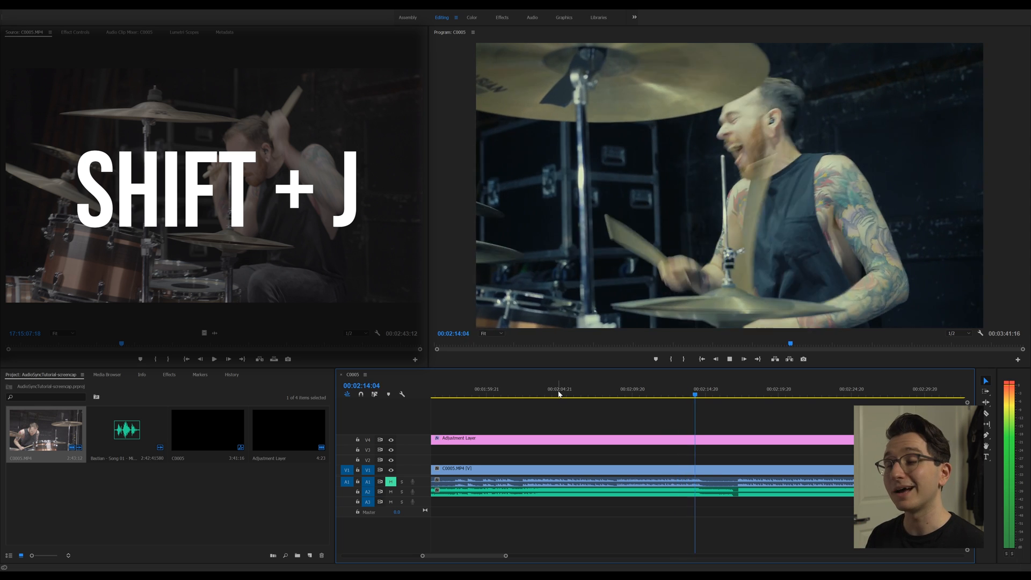